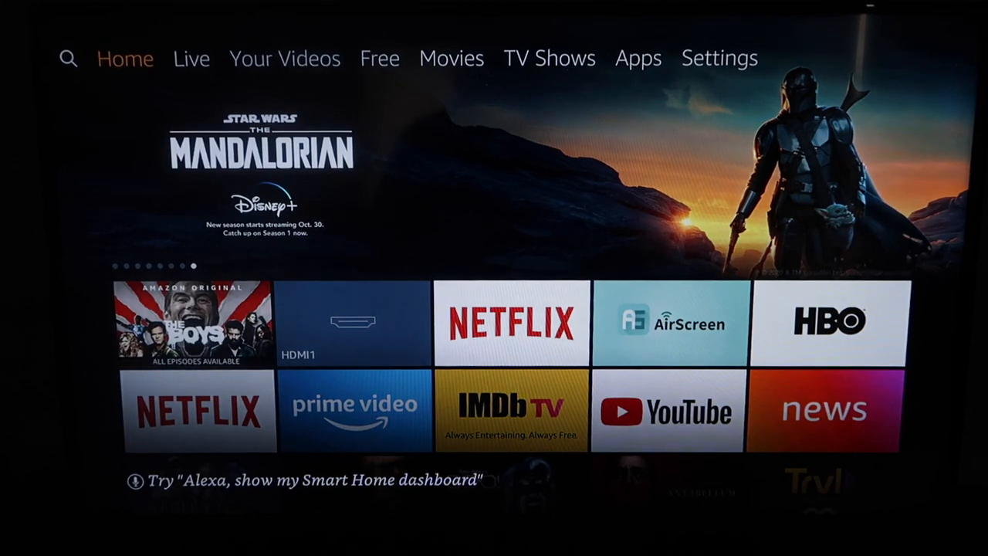
Move across the home top menu to Settings and enter it.
scroll("down", 3)
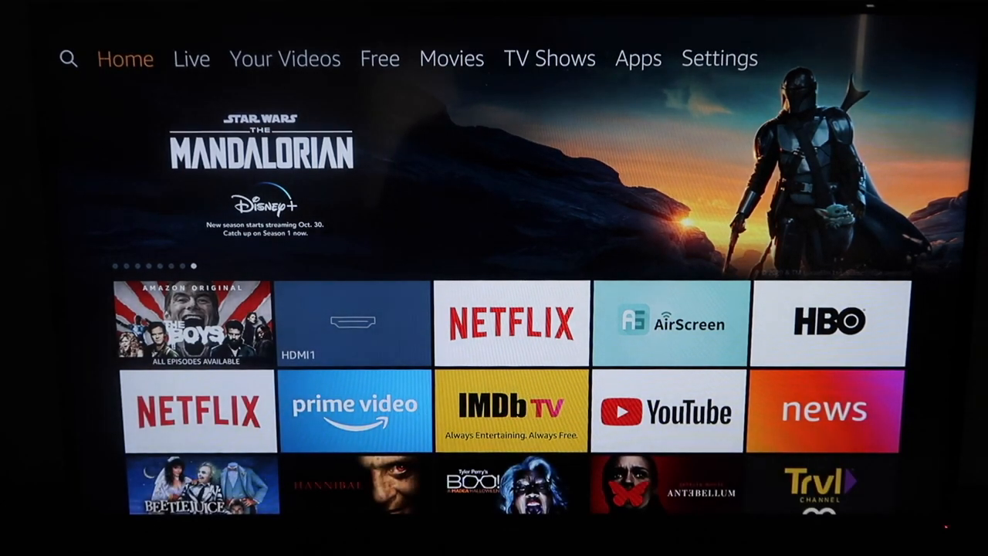
scroll("left", 3)
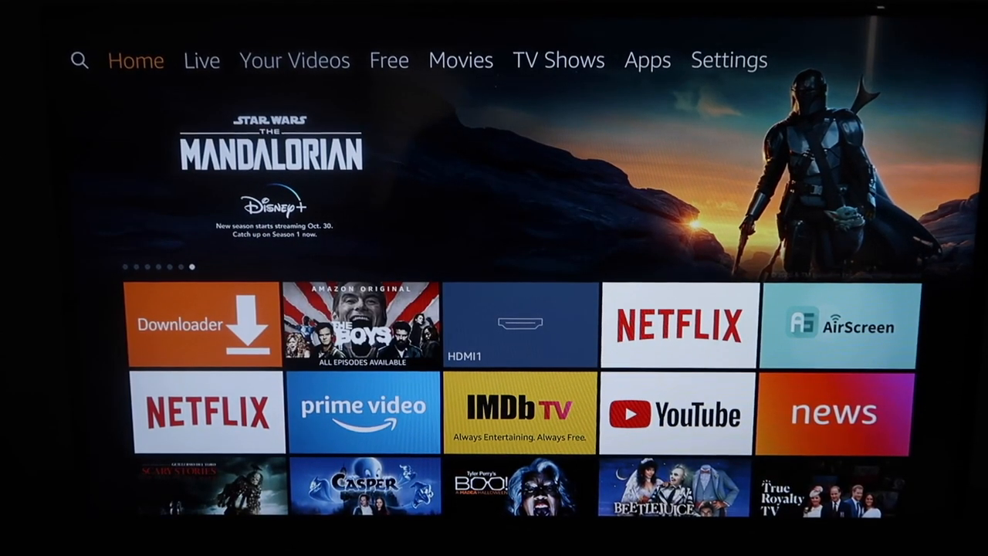
left_click(388, 60)
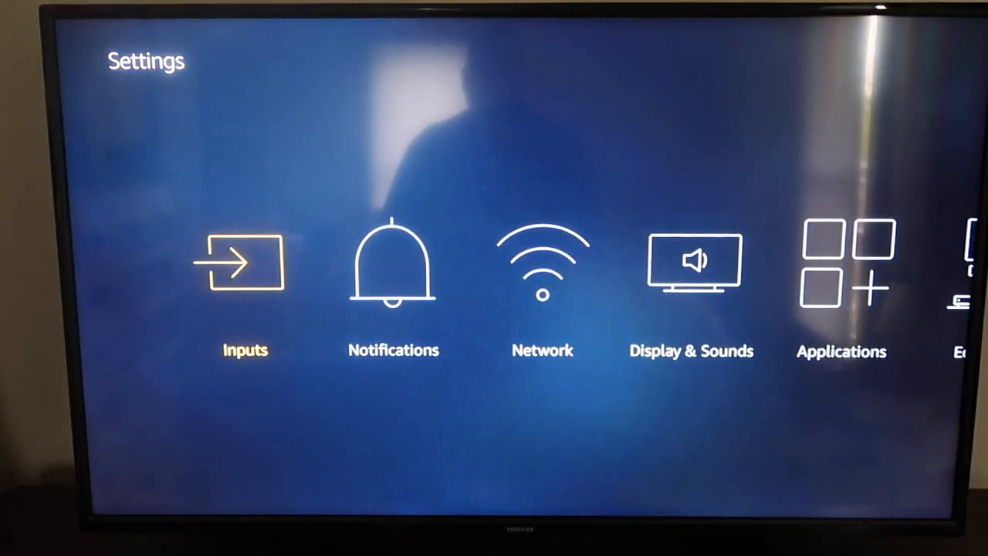
Scroll to Device & Software and enter its Developer options page.
scroll("right", 3)
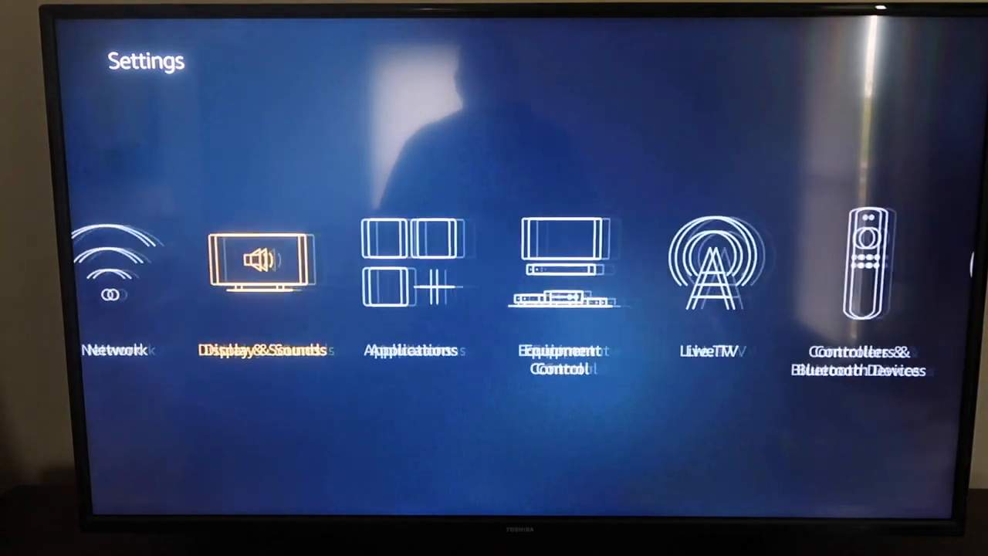
scroll("right", 3)
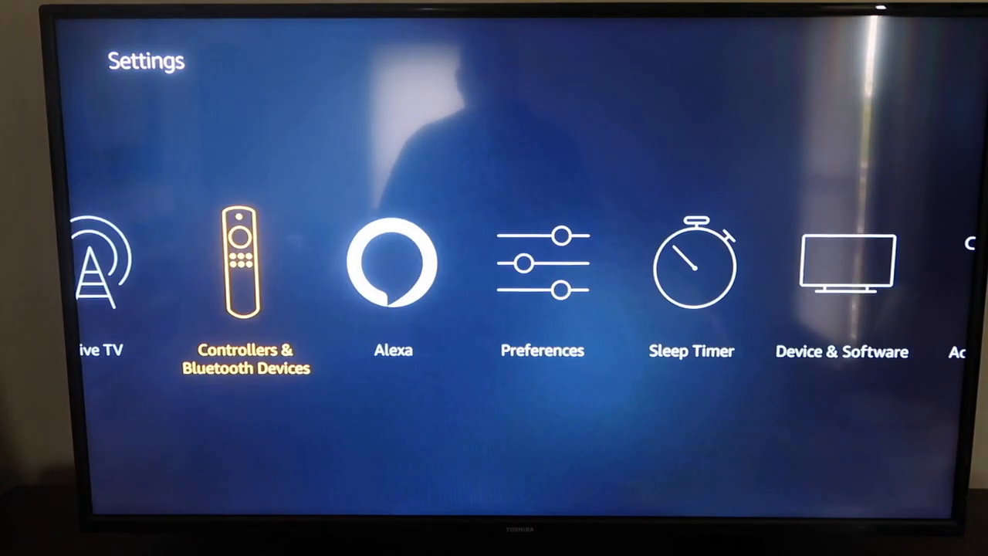
scroll("right", 3)
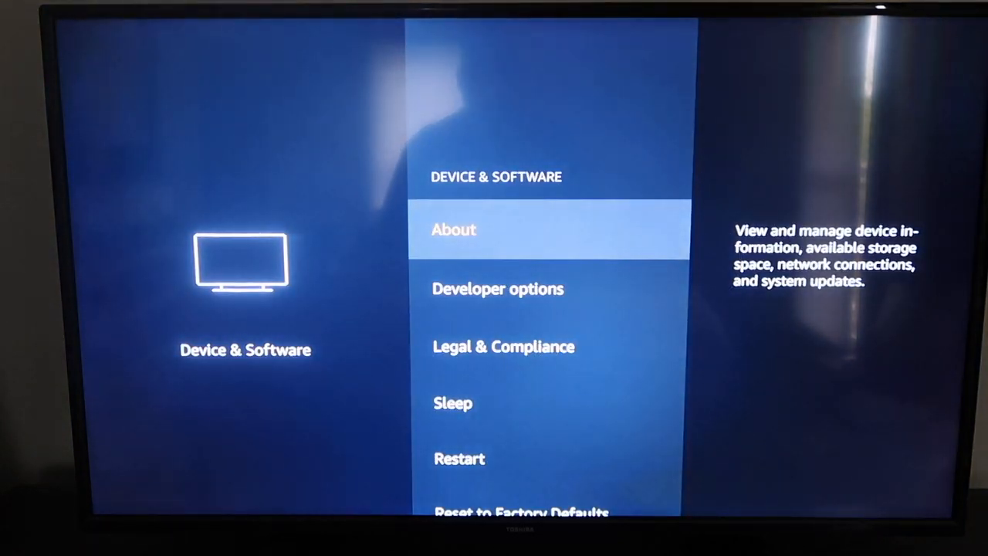
key("Down")
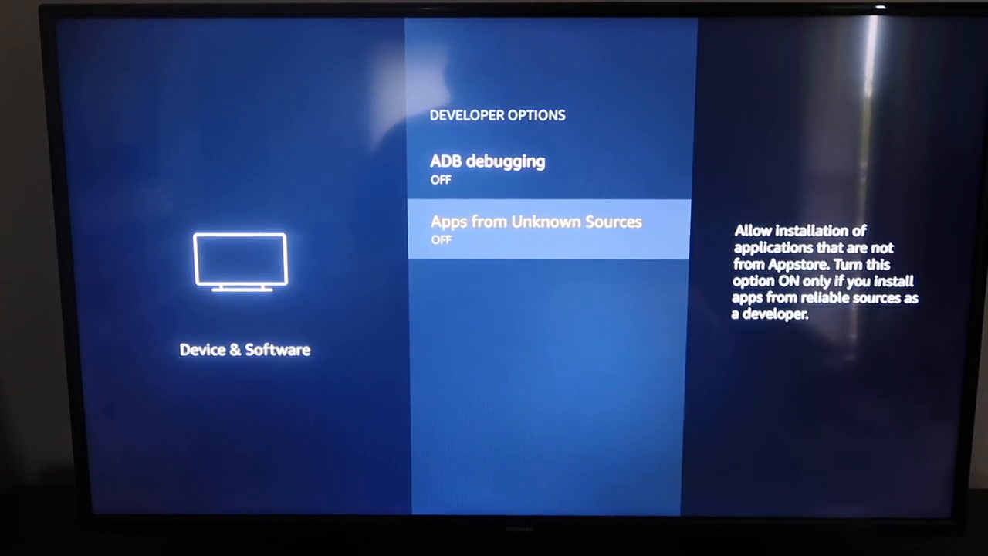
Switch ADB debugging on and confirm allowing Apps from Unknown Sources.
key("up")
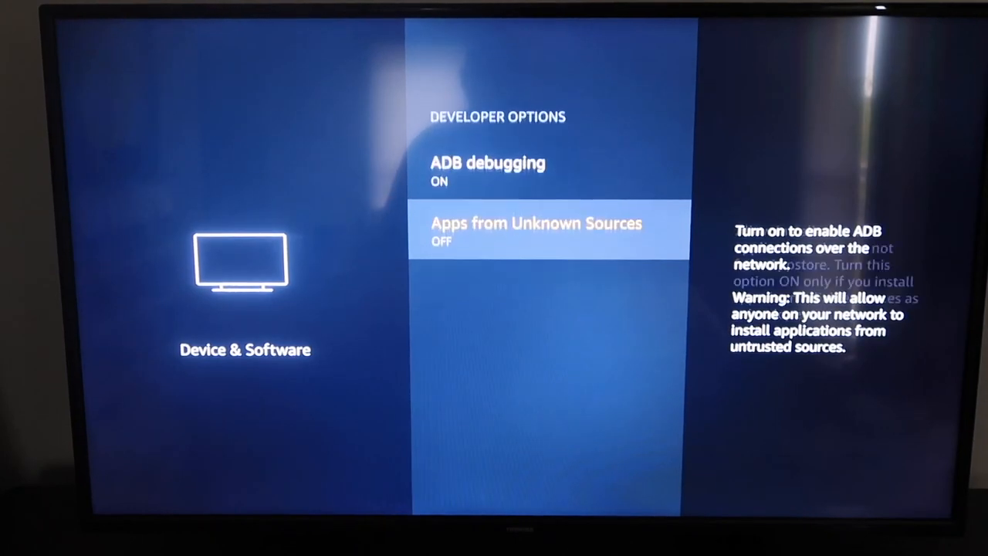
left_click(535, 222)
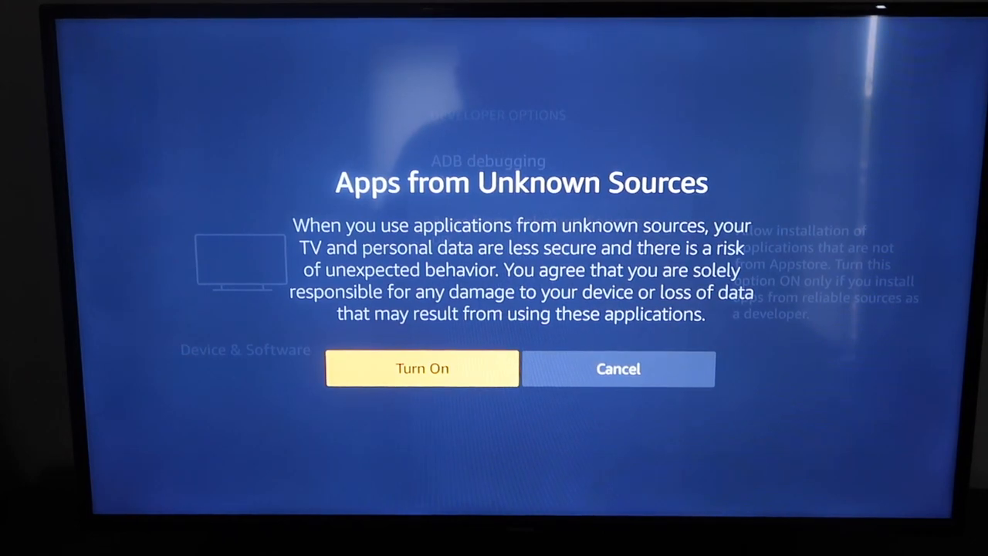
left_click(421, 368)
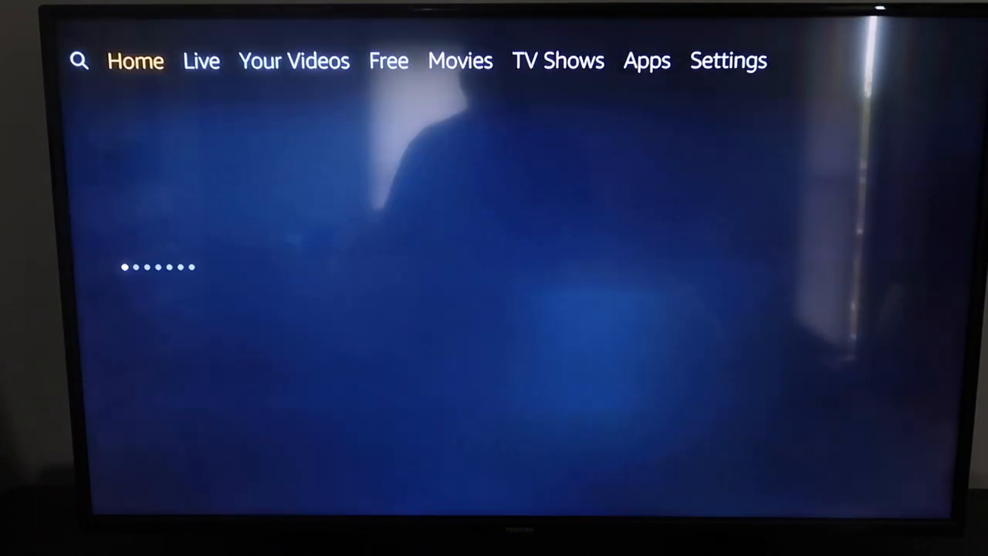
Search for Downloader, install it from Apps & Games and launch it.
left_click(80, 60)
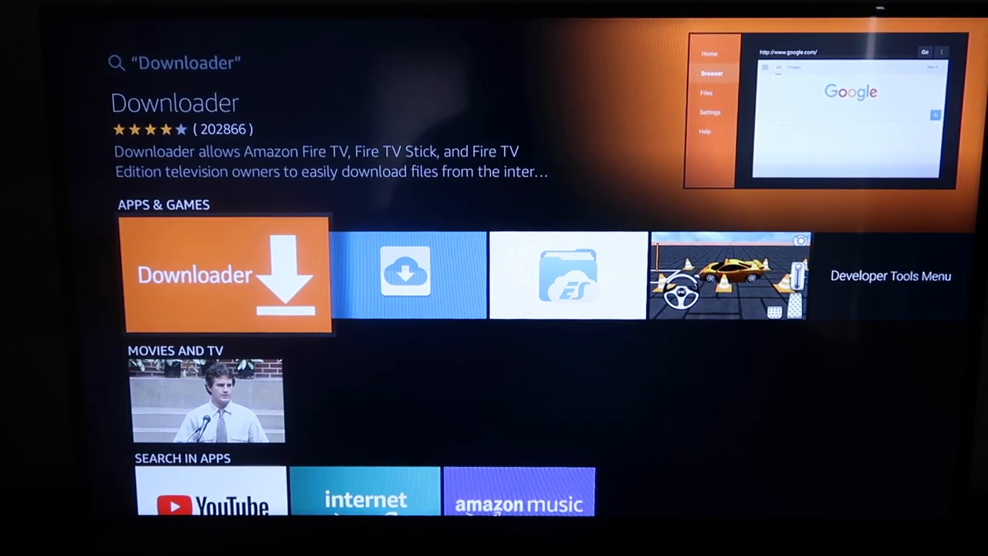
left_click(224, 275)
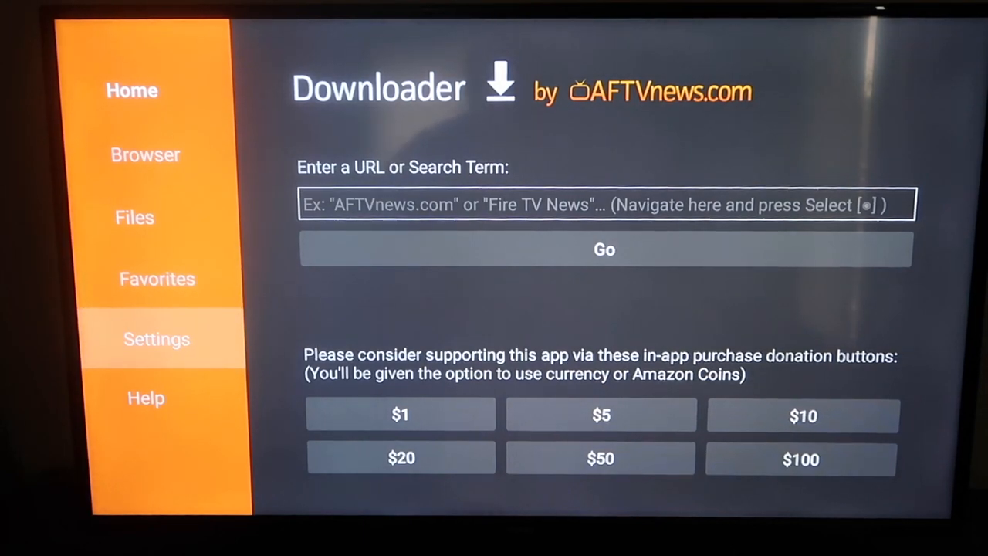
Confirm APK Auto-Install and JavaScript are checked, then go to the Browser.
left_click(158, 338)
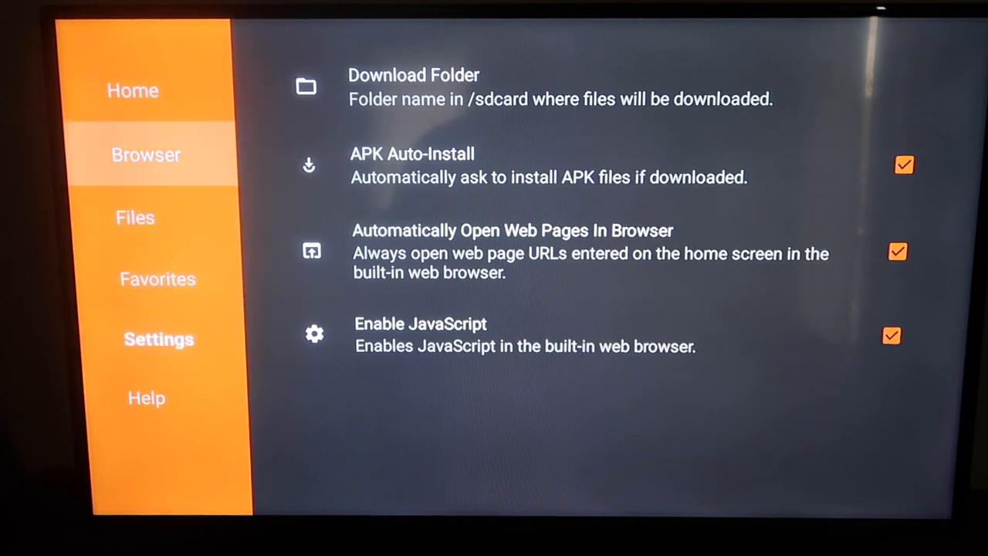
left_click(146, 154)
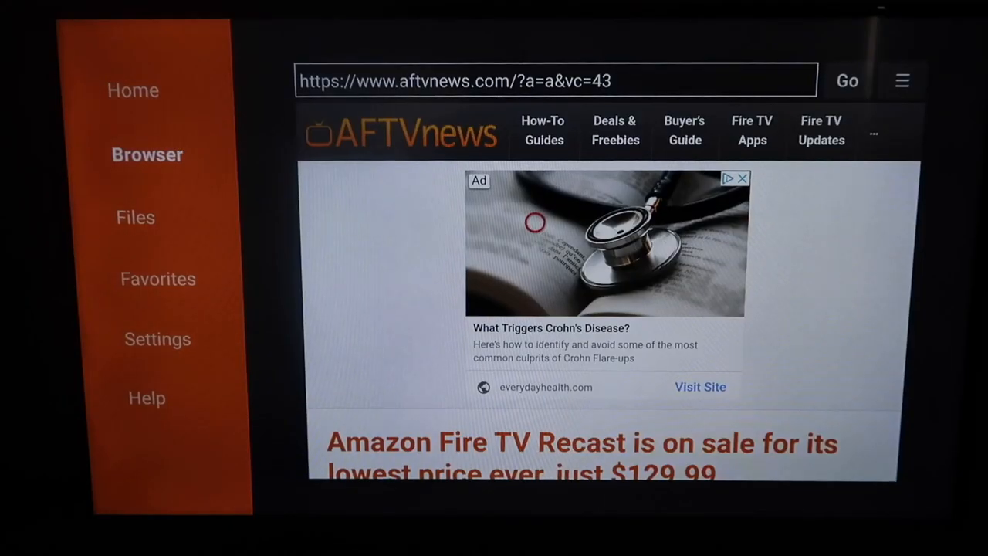
mouse_move(395, 307)
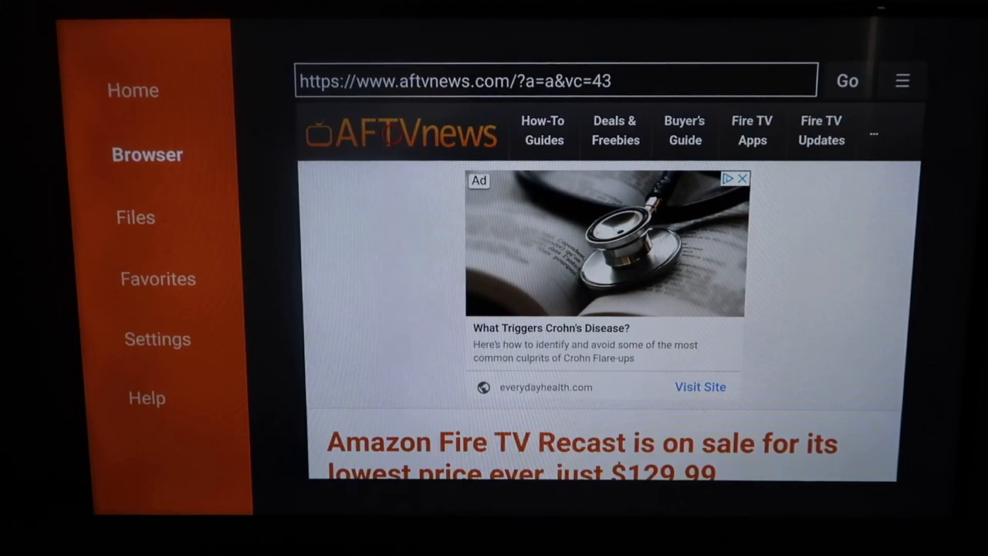
Replace the AFTVnews address with apkmirror.com and load it.
left_click(555, 81)
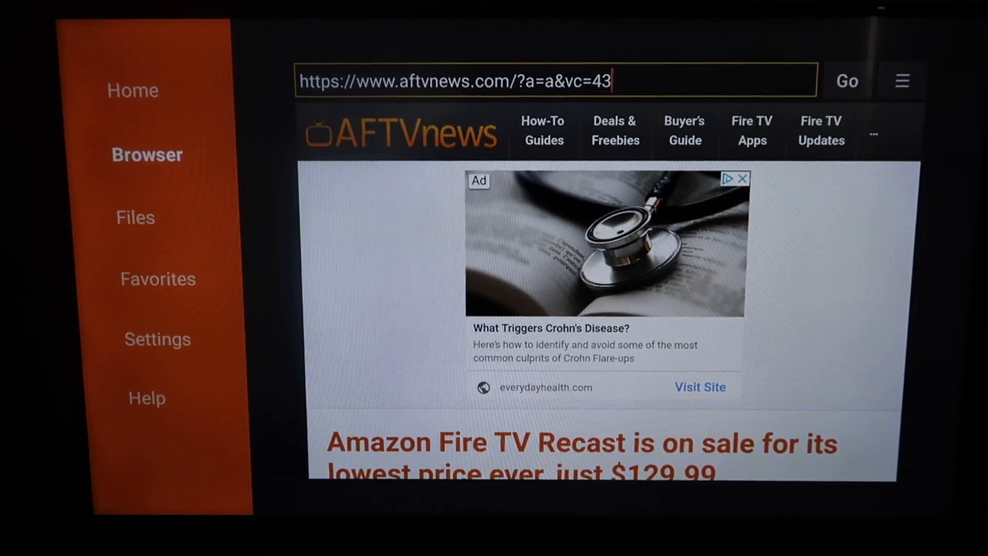
left_click(463, 80)
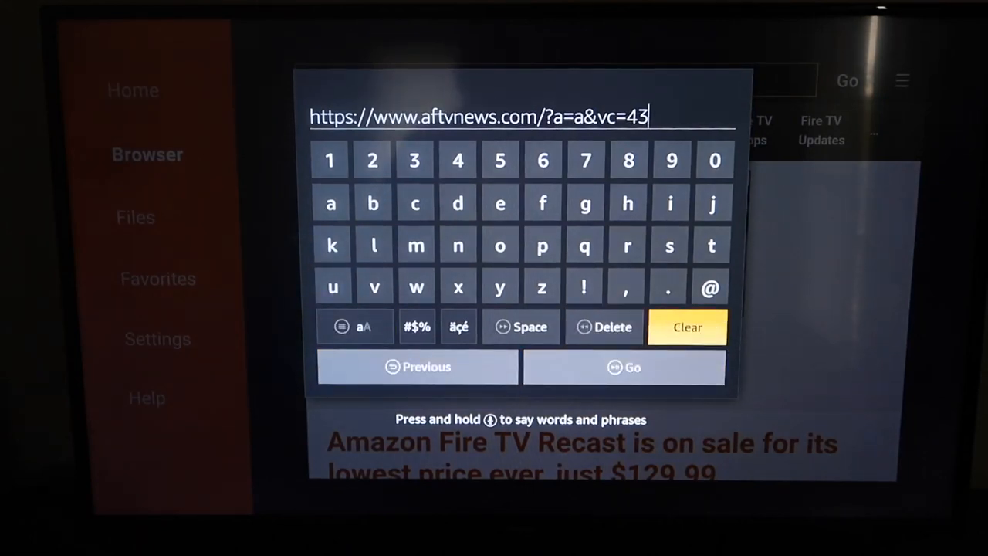
left_click(685, 327)
type("apkmirror.com")
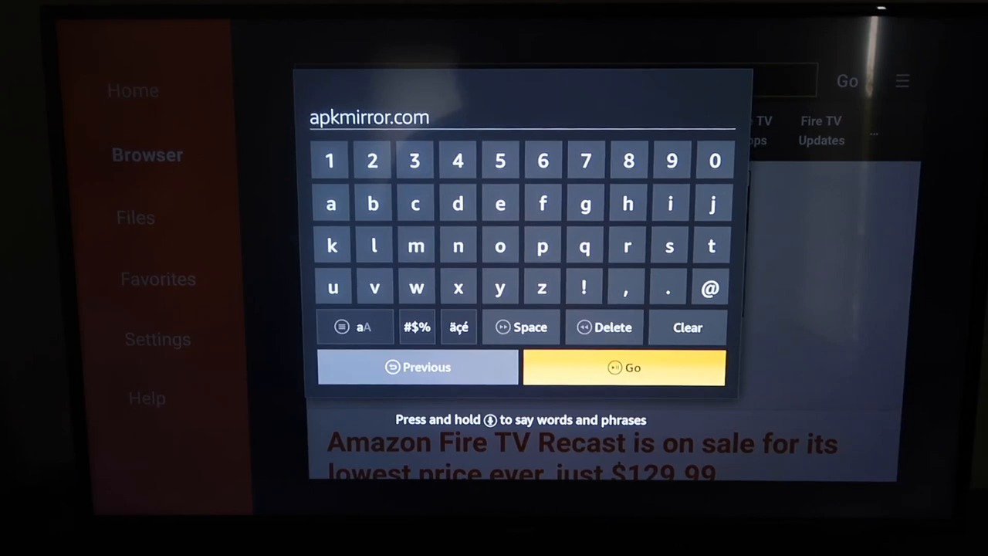
left_click(624, 368)
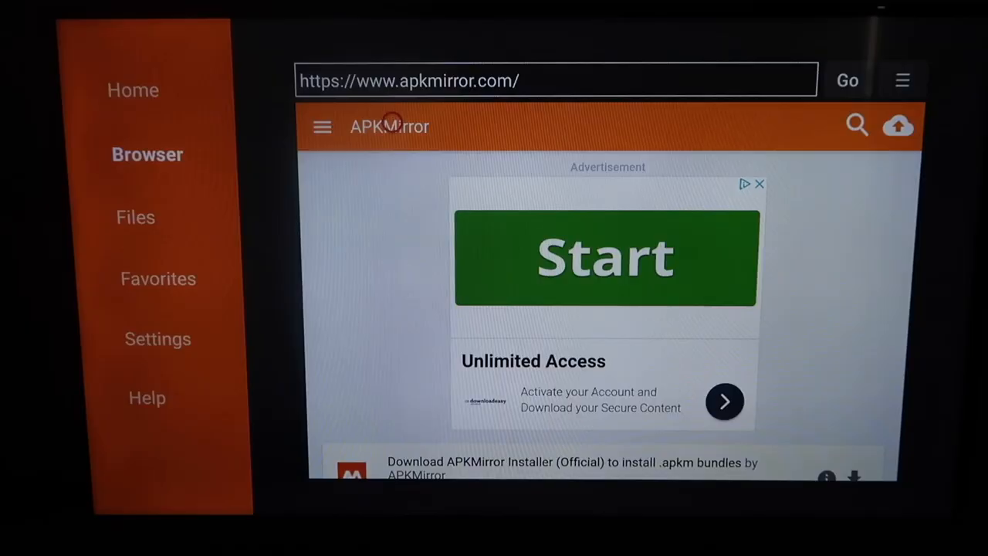
mouse_move(392, 157)
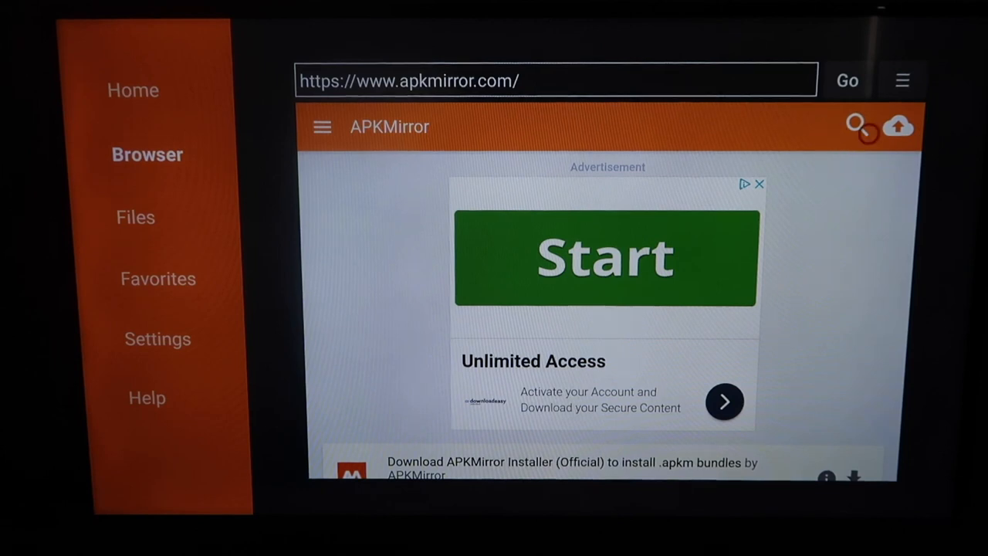
Search APKMirror for 'peacock' and submit it.
left_click(855, 126)
type("peacock")
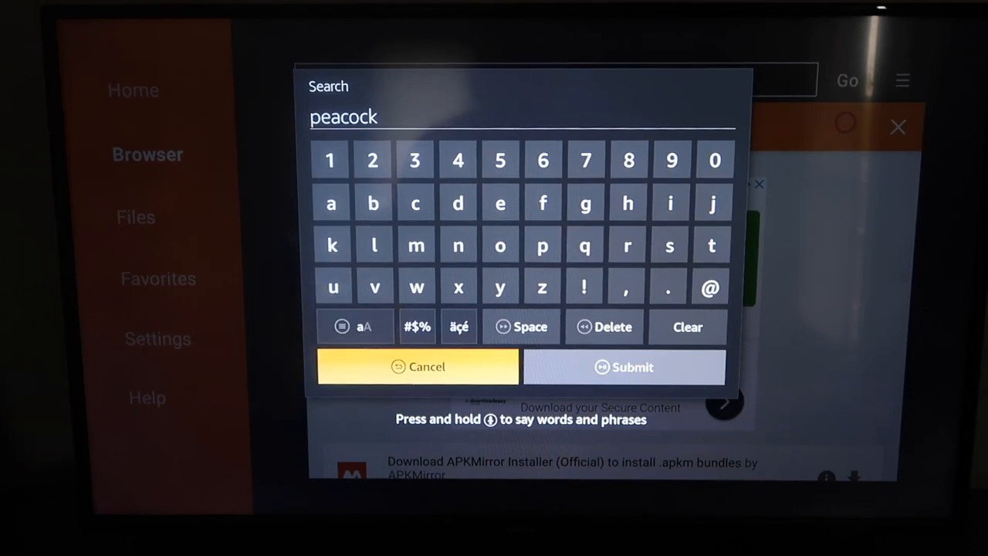
left_click(623, 367)
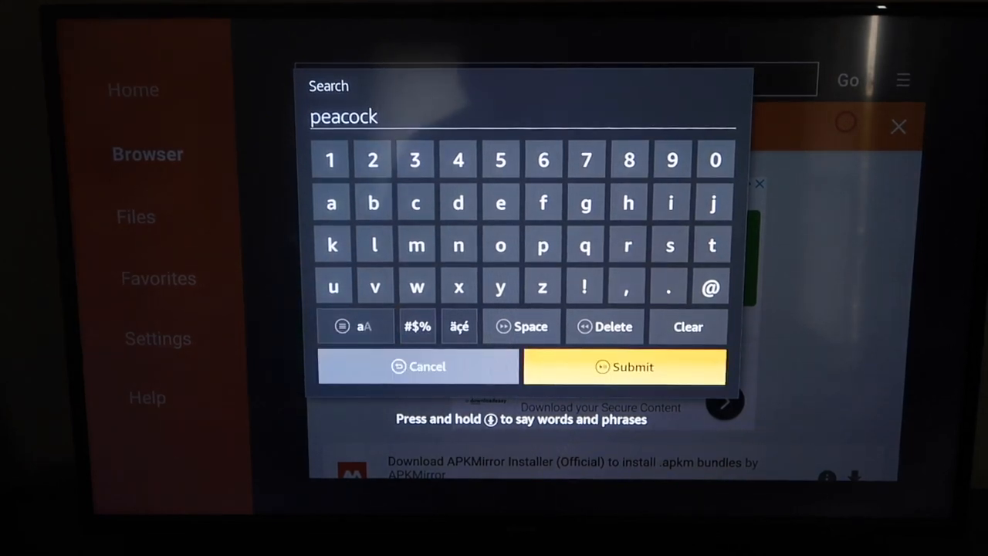
left_click(624, 366)
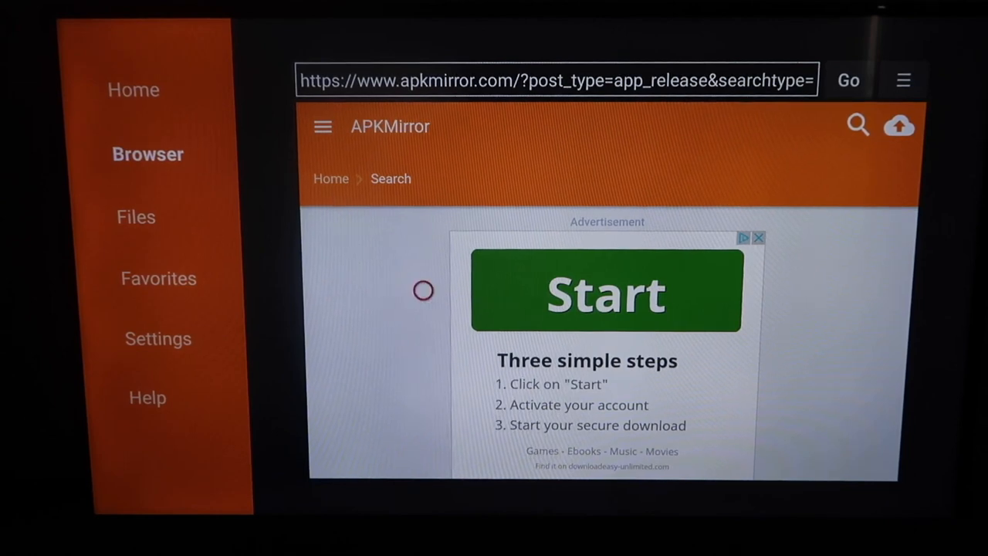
Scroll the peacock results to the Peacock TV (Android TV) 1.3.13 entry.
scroll("down", 3)
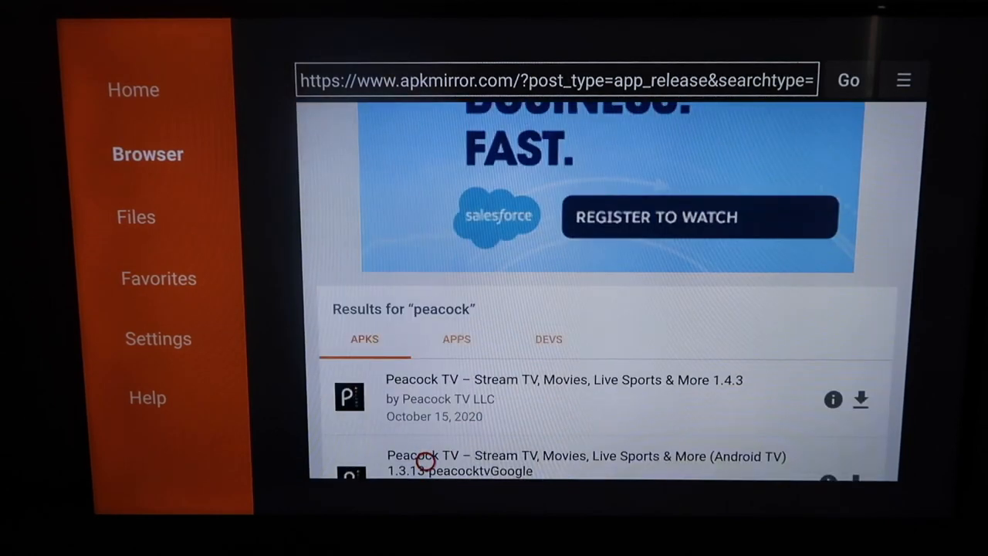
scroll("down", 3)
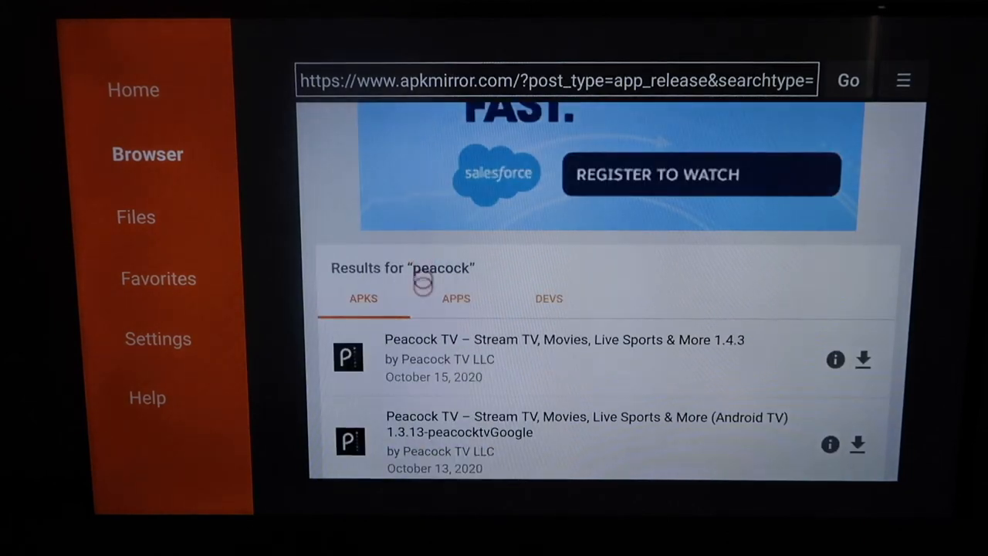
scroll("down", 3)
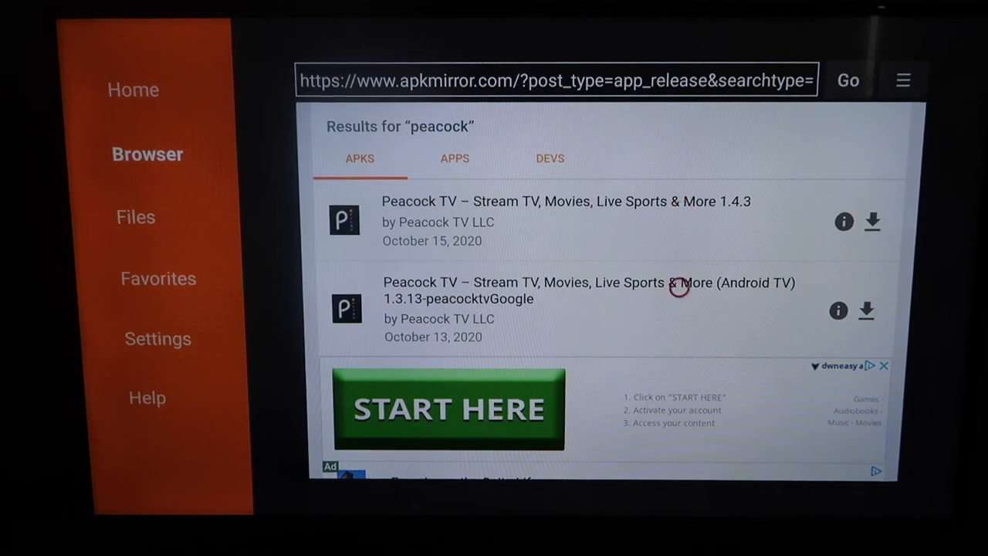
mouse_move(866, 288)
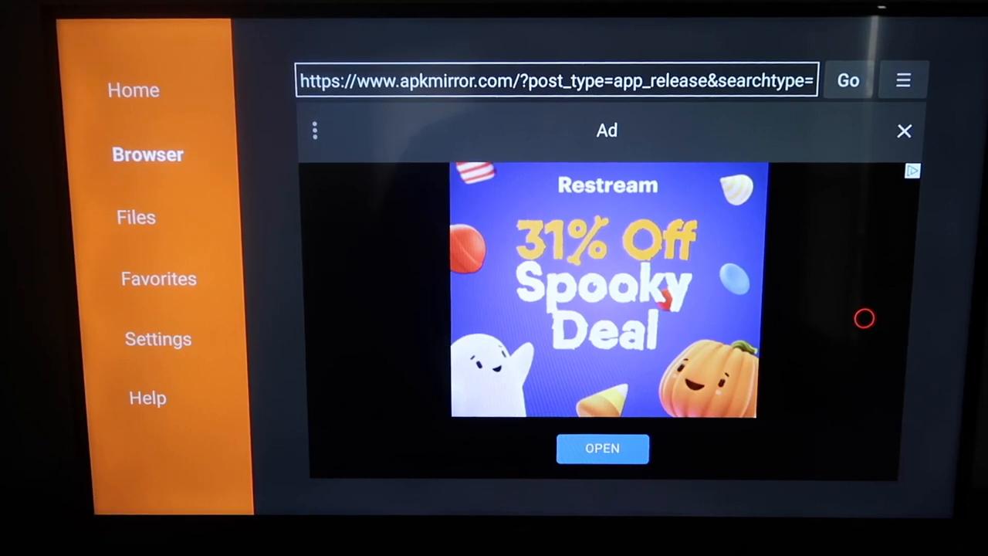
mouse_move(840, 188)
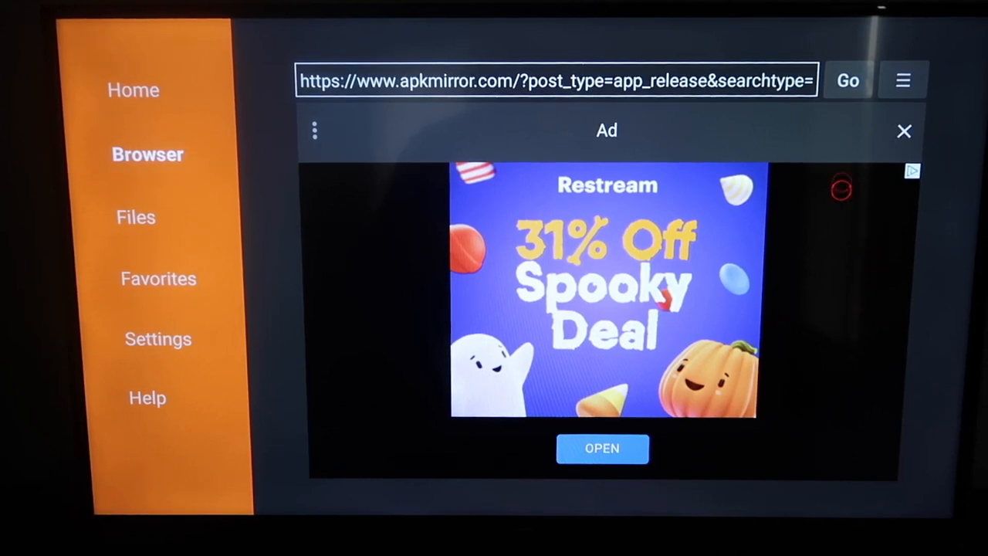
mouse_move(904, 129)
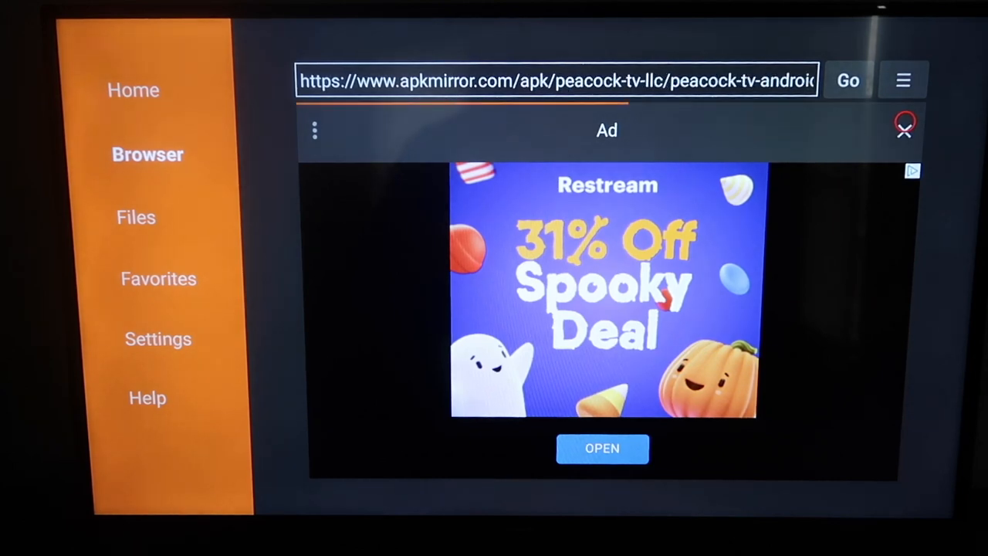
Close the ad overlay and scroll to the Download APK button.
left_click(904, 127)
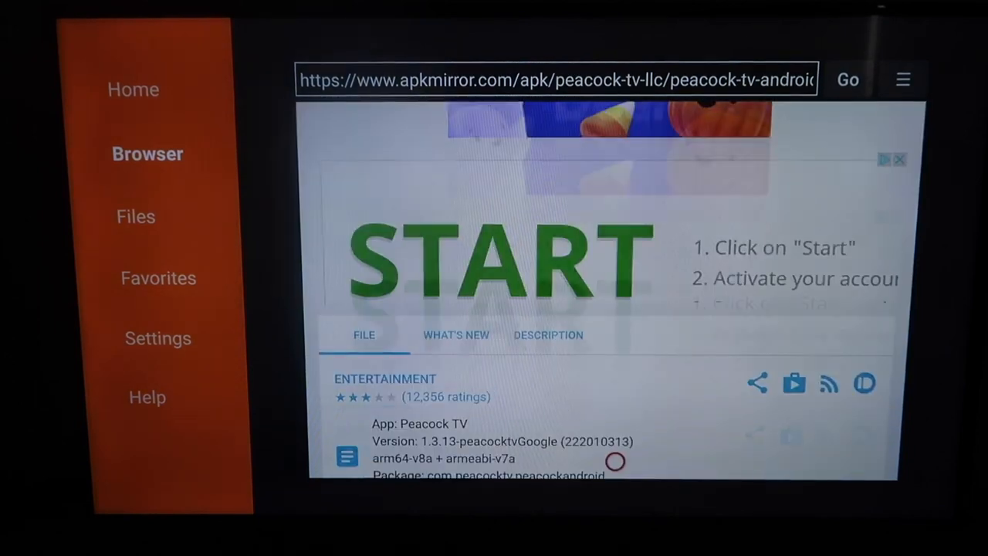
scroll("down", 3)
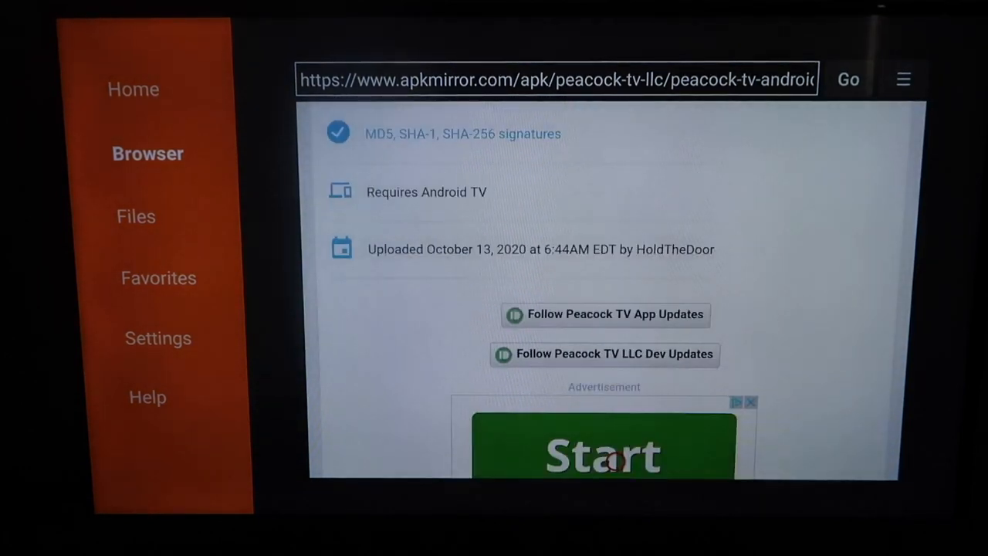
scroll("down", 3)
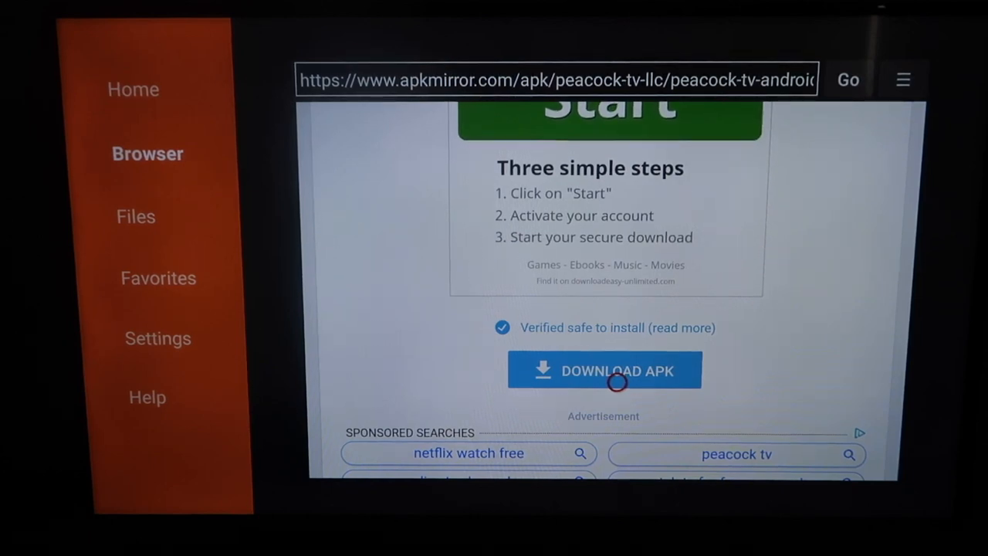
Download the Peacock TV 1.3.13 APK, then delete the downloaded file after install.
left_click(604, 371)
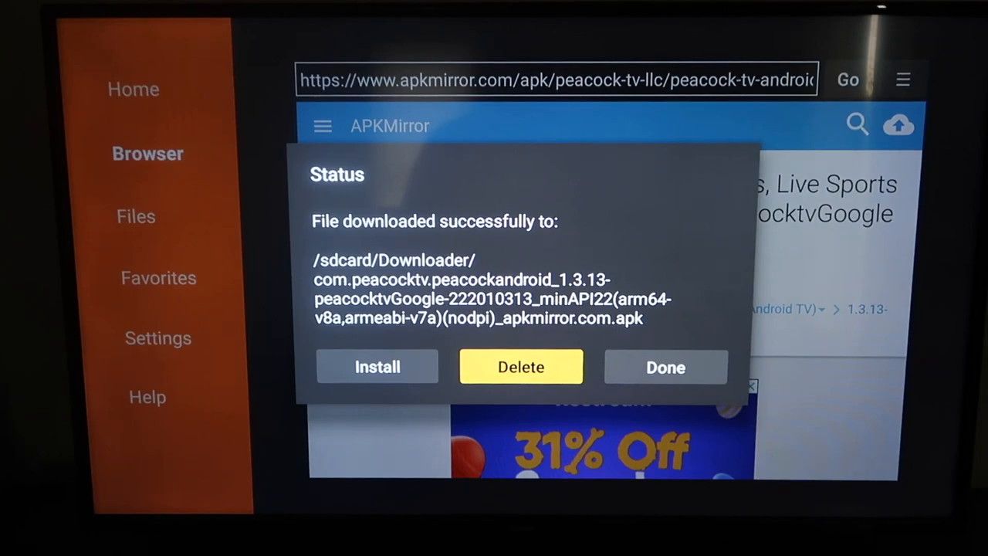
left_click(520, 367)
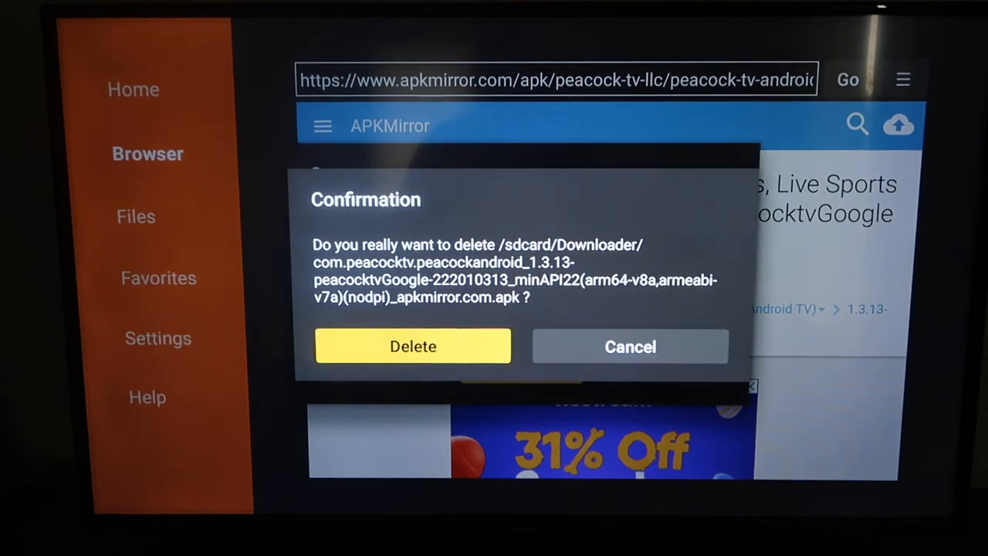
left_click(414, 345)
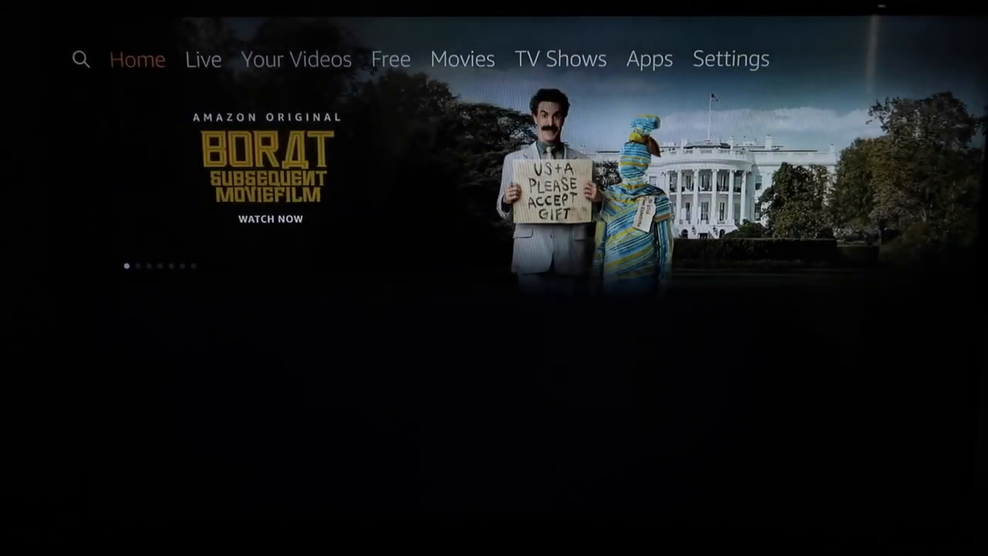
Launch Peacock from the bottom of Your Apps & Channels, reaching its welcome and sign-up screen.
scroll("down", 3)
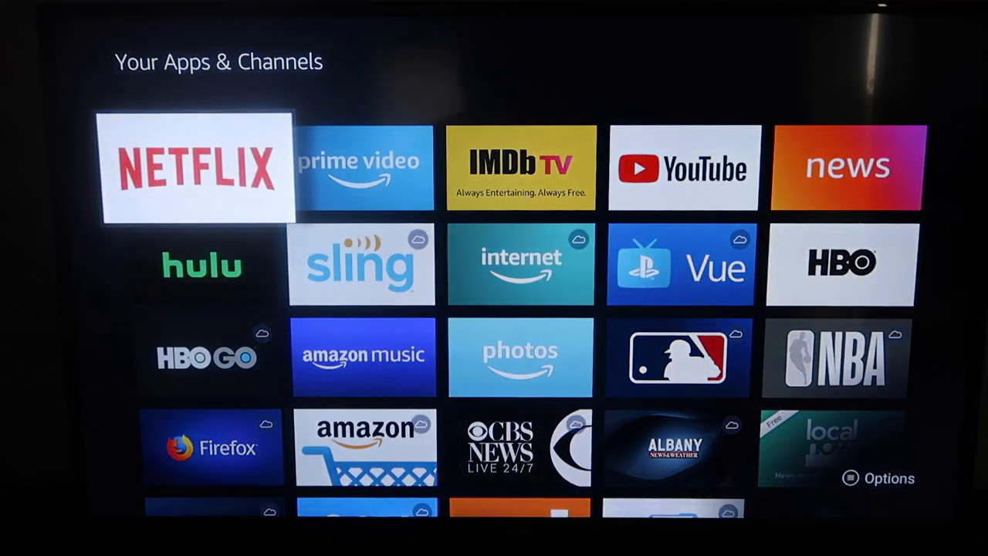
scroll("down", 3)
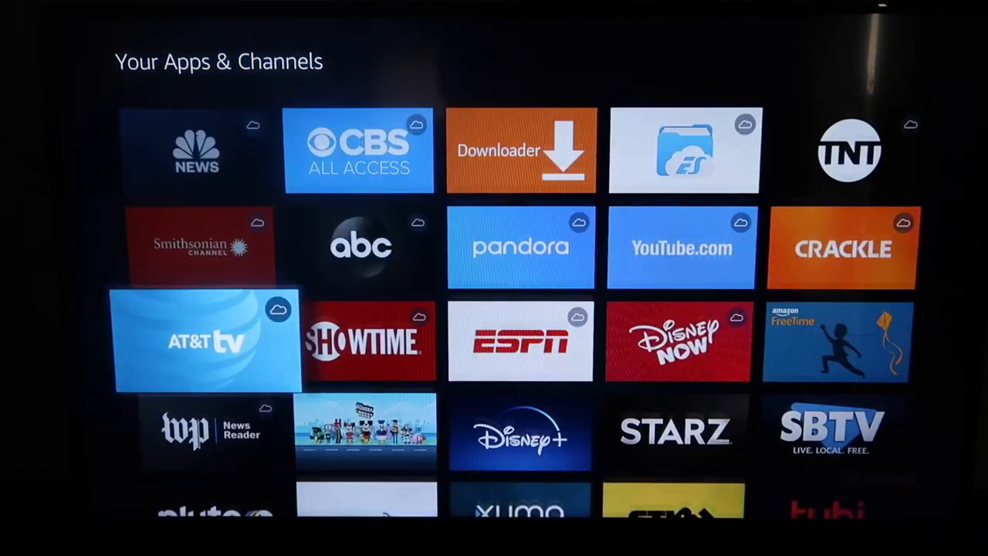
scroll("down", 3)
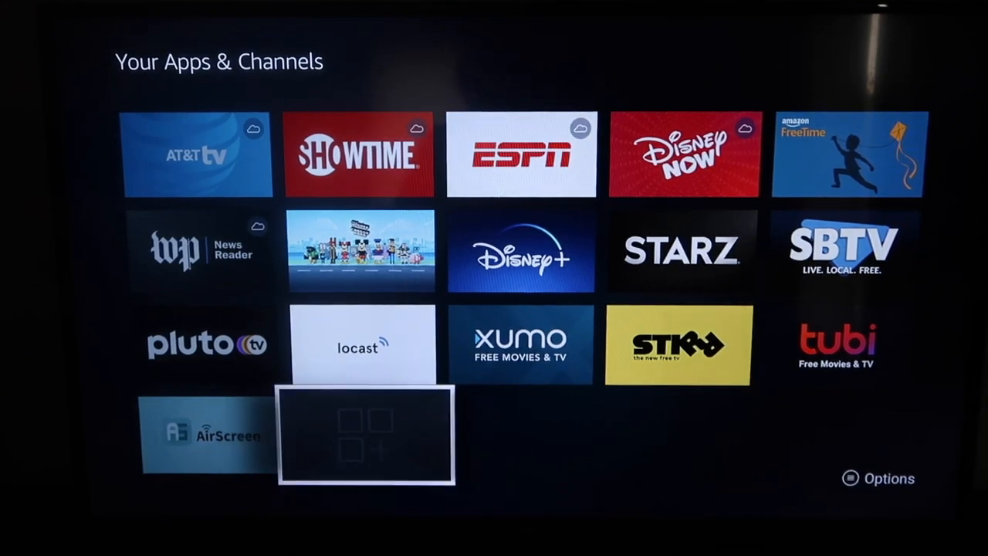
left_click(368, 435)
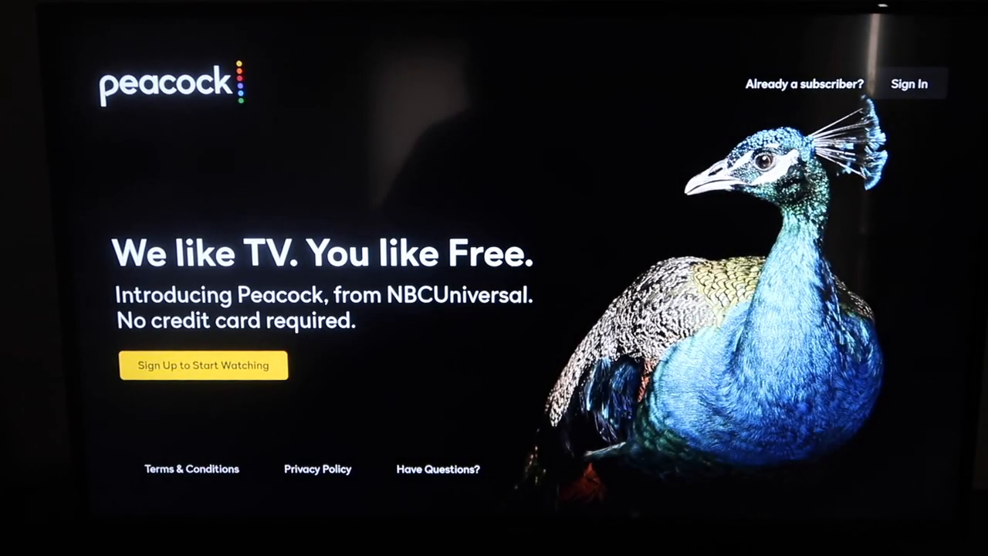